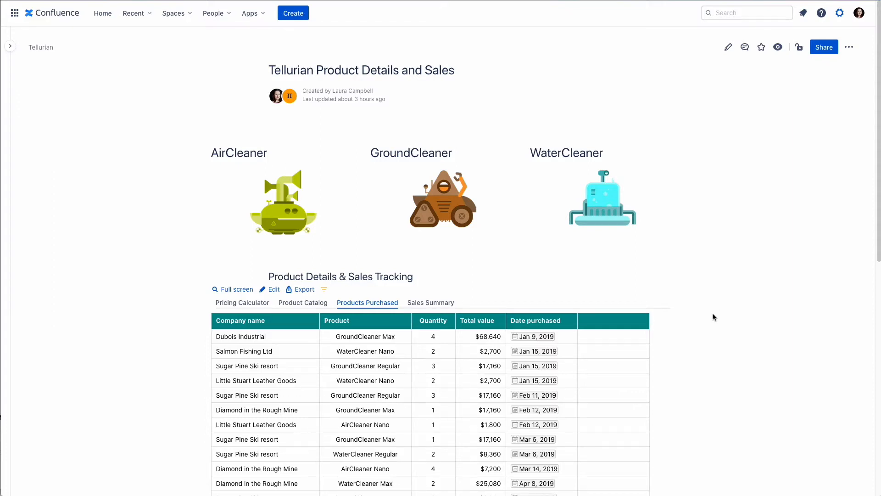
Enter edit mode on the embedded Products Purchased spreadsheet and show its Filters panel.
scroll(down, 3)
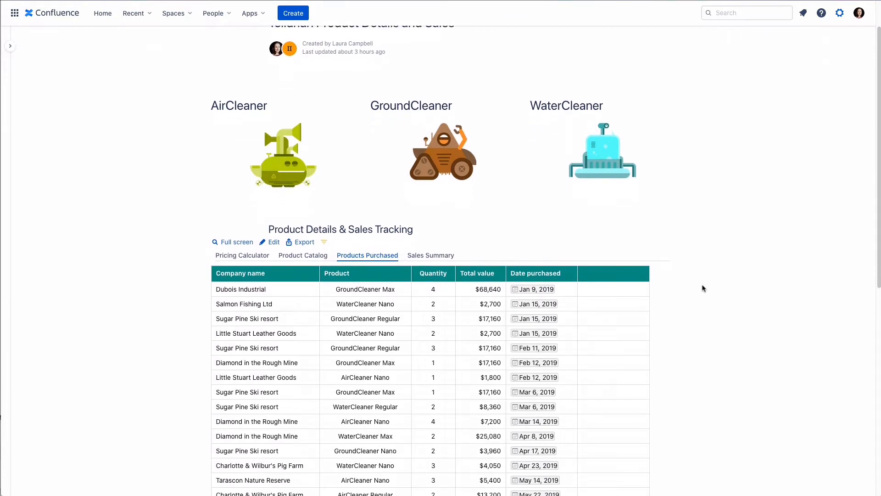
scroll(down, 3)
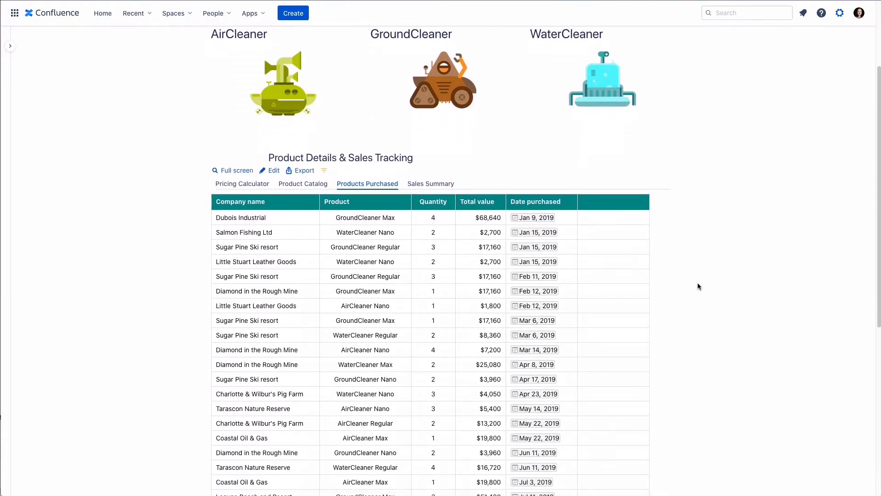
scroll(down, 3)
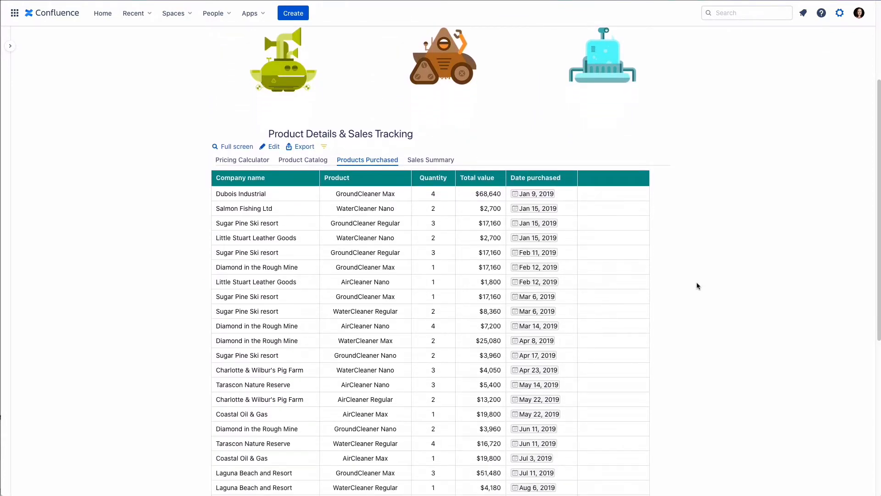
mouse_move(278, 185)
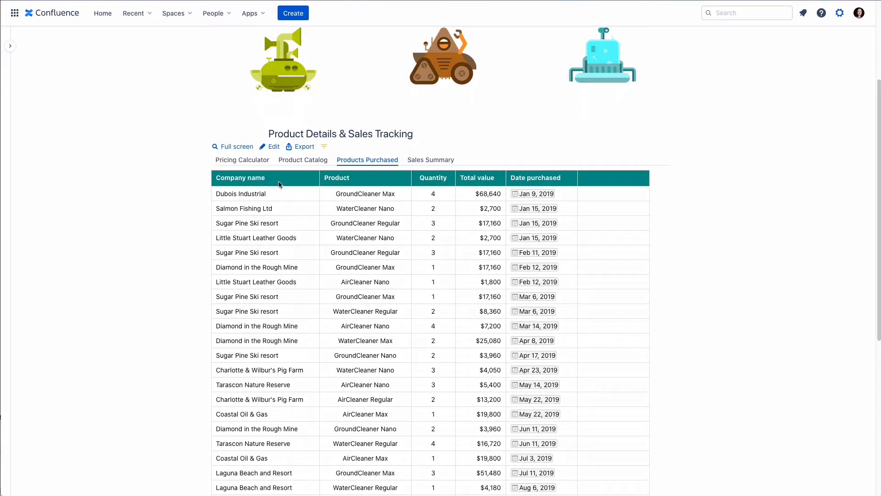
mouse_move(447, 184)
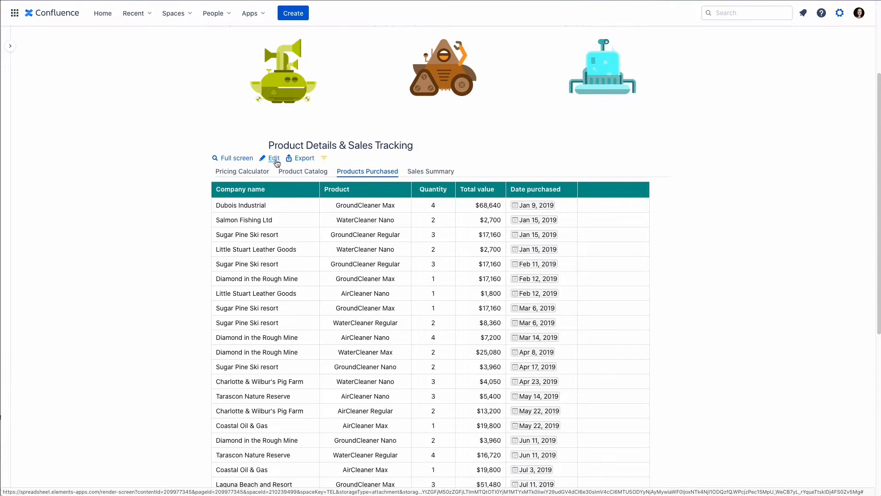
click(272, 158)
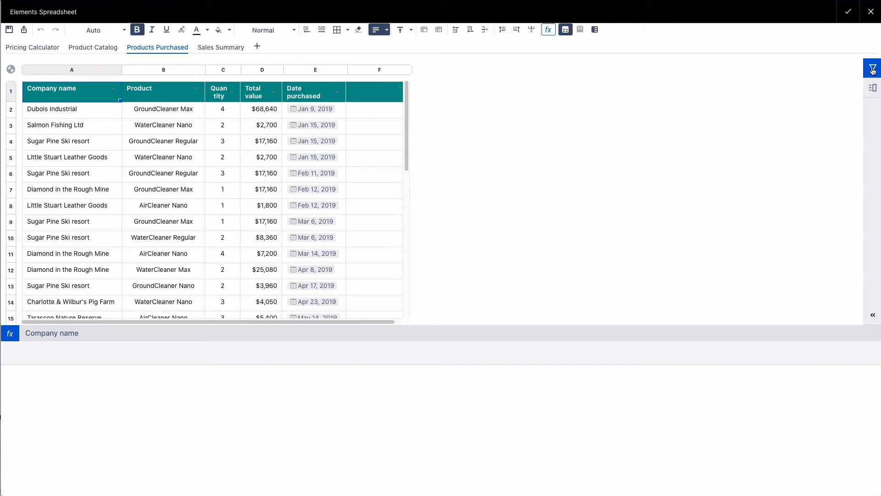
click(872, 68)
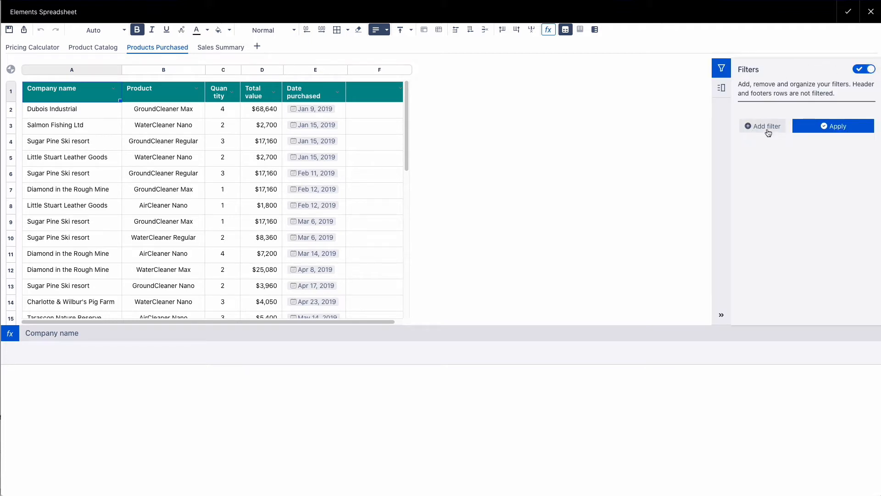
Create column filters on Company name, Product and Quantity in turn.
click(763, 126)
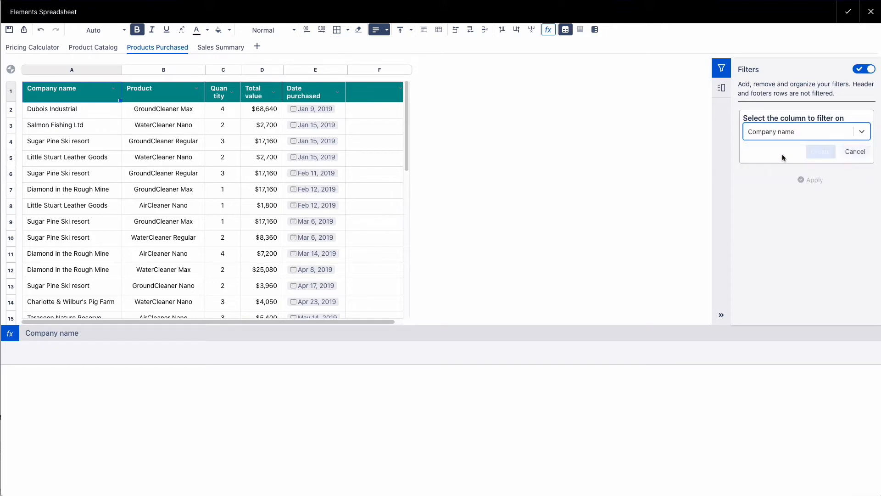
click(820, 151)
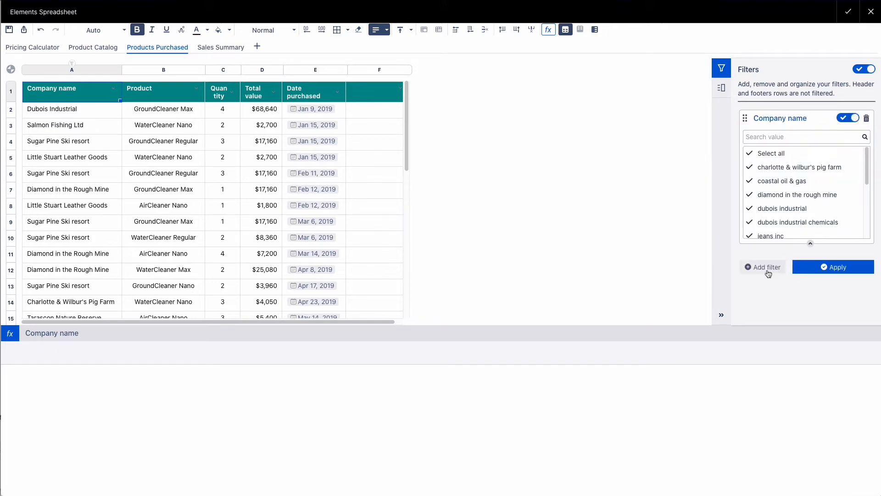
click(762, 266)
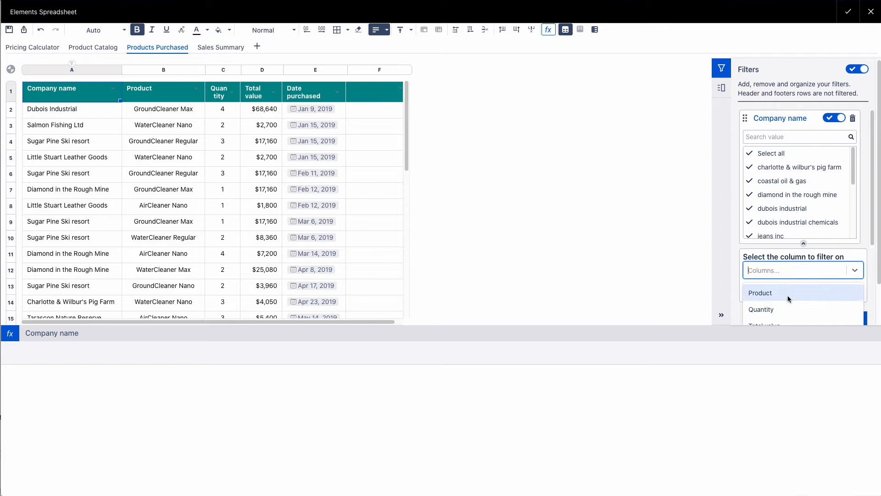
click(760, 292)
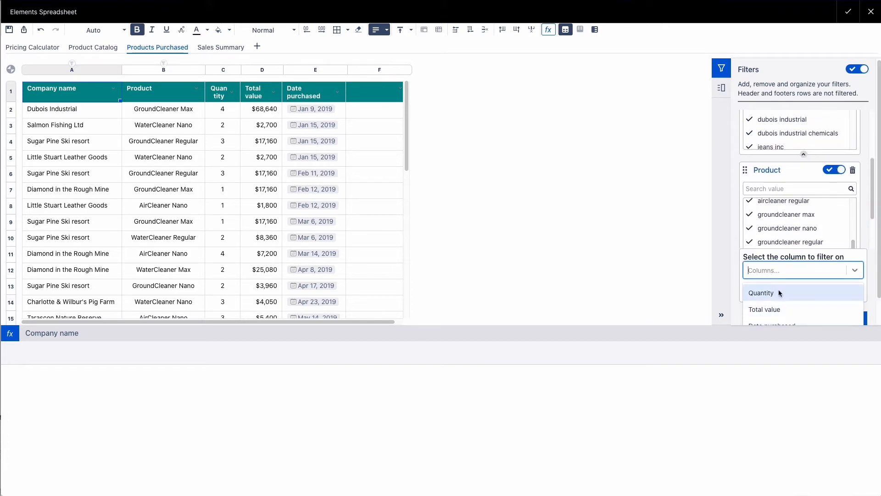
click(763, 293)
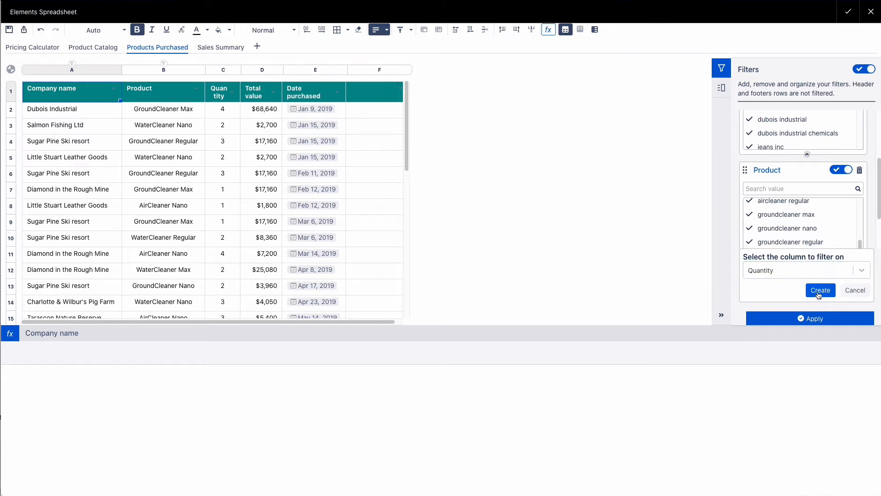
click(820, 290)
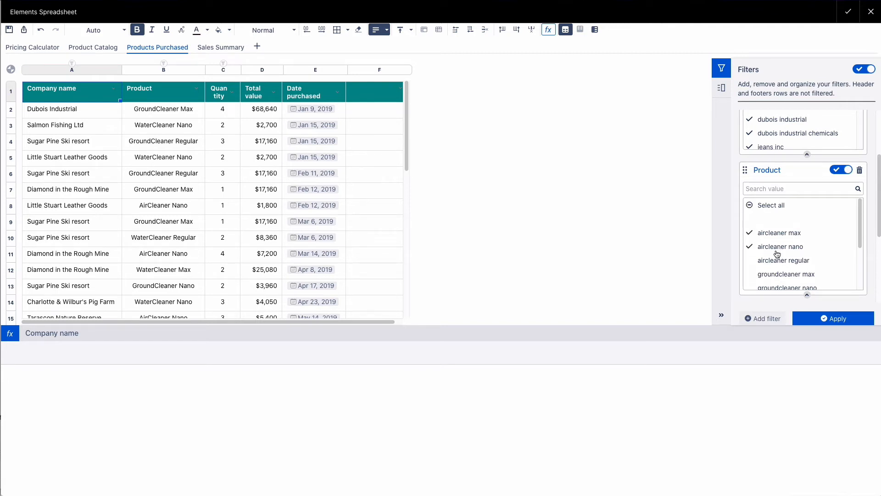
Restrict the Product filter to AirCleaner Max, Nano and Regular and apply it to the table.
click(750, 259)
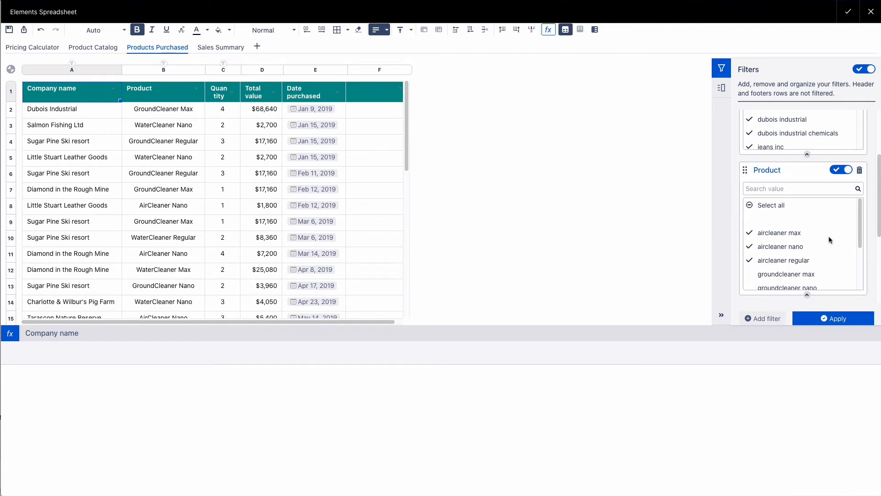
click(833, 319)
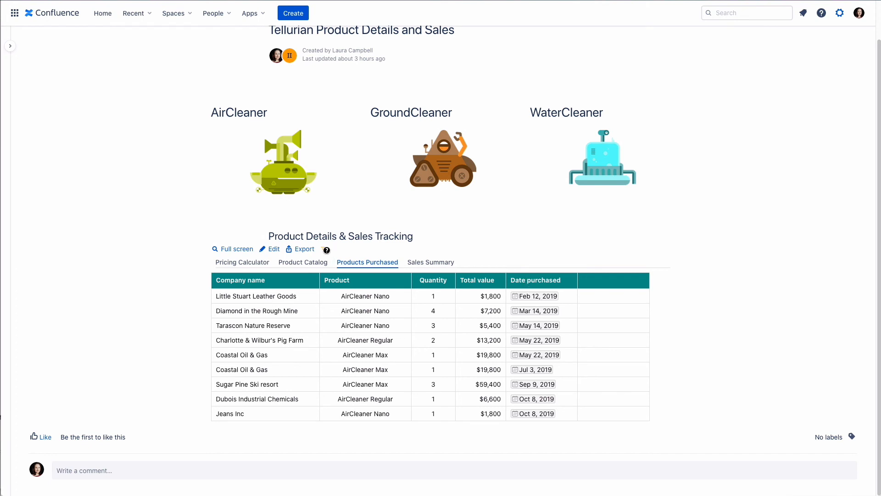
mouse_move(326, 249)
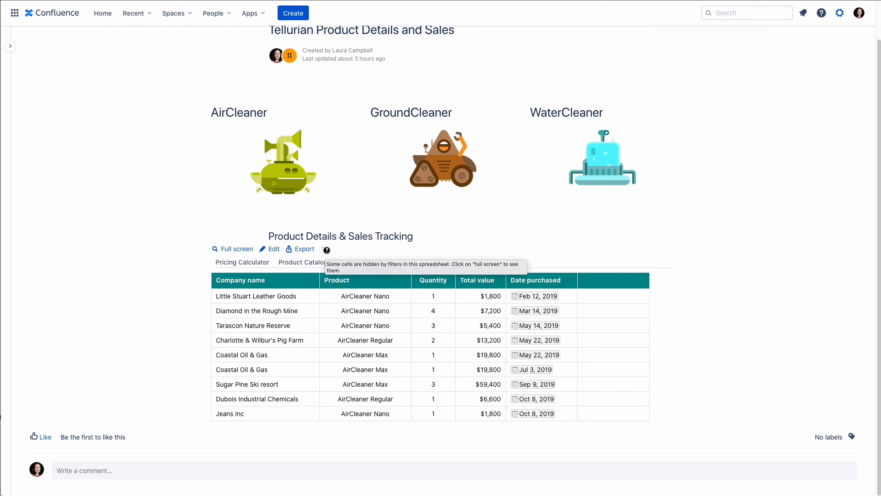